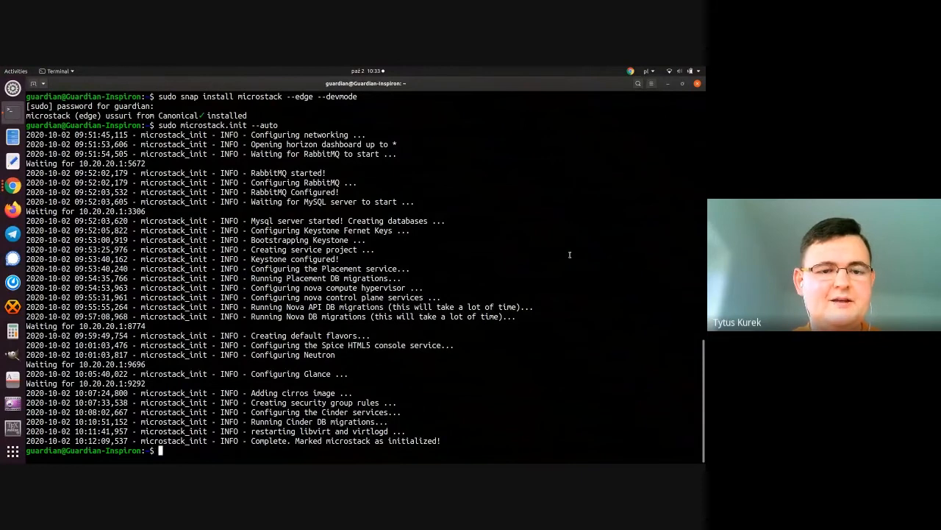
pyautogui.moveTo(571, 362)
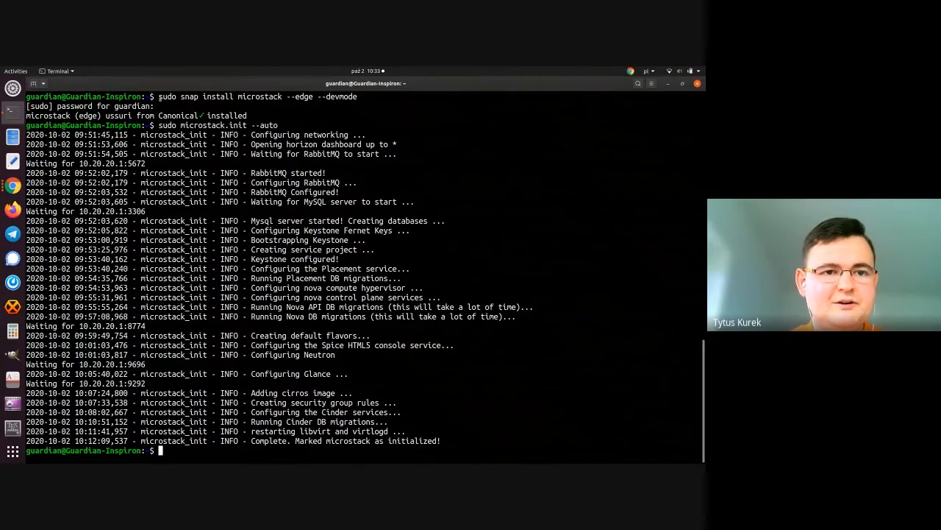
# - Run microstack.openstack catalog list and review the cinder, keystone, neutron and nova endpoints
pyautogui.doubleClick(257, 97)
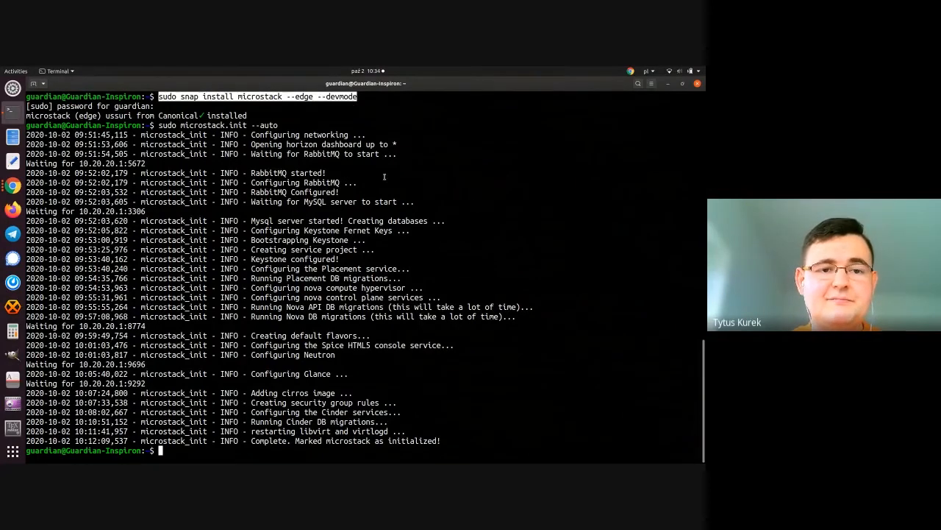
pyautogui.moveTo(483, 212)
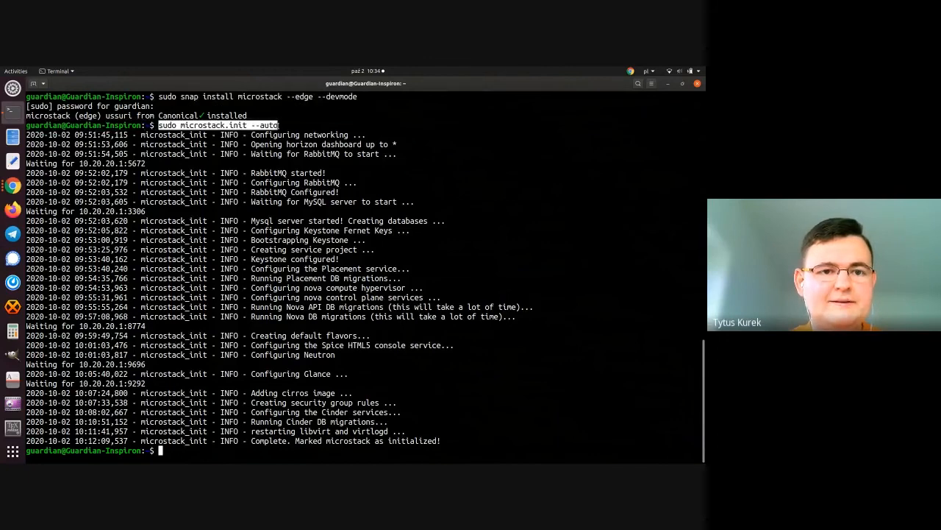
pyautogui.moveTo(580, 285)
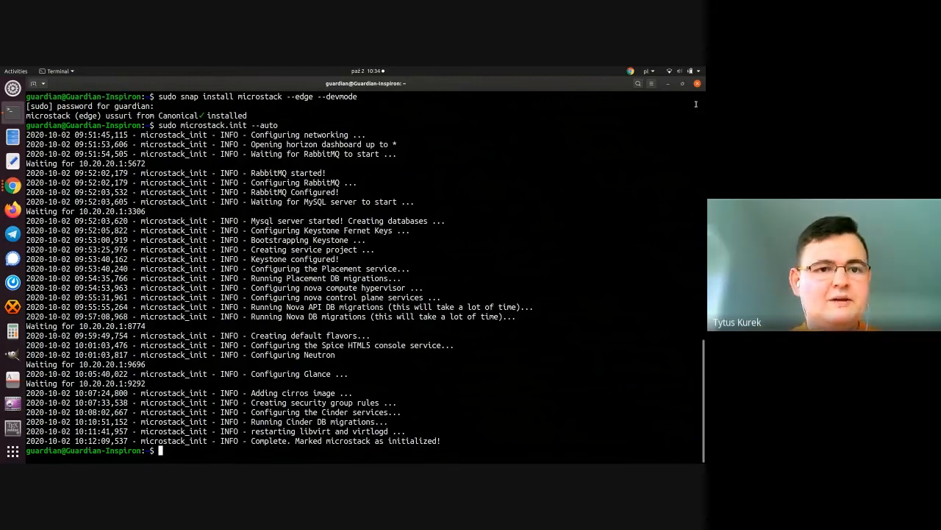
pyautogui.write('microstack.')
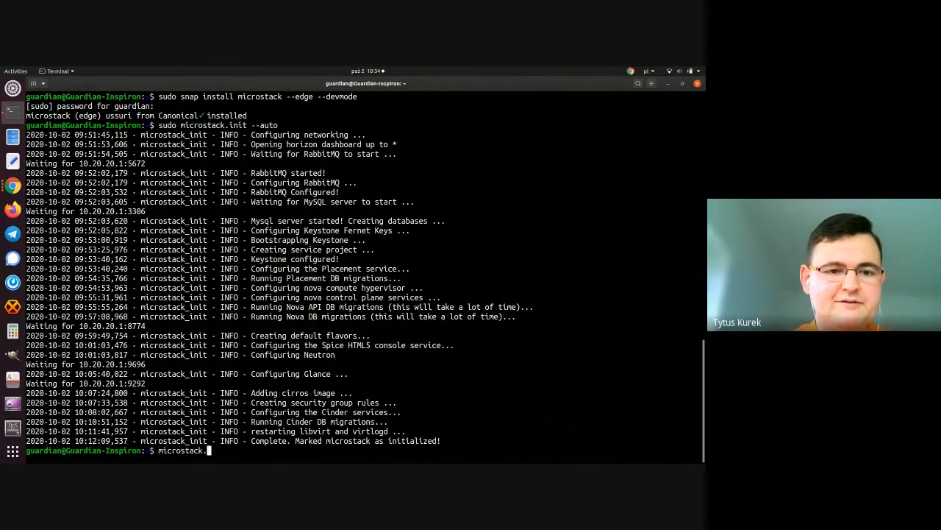
pyautogui.write('openstack')
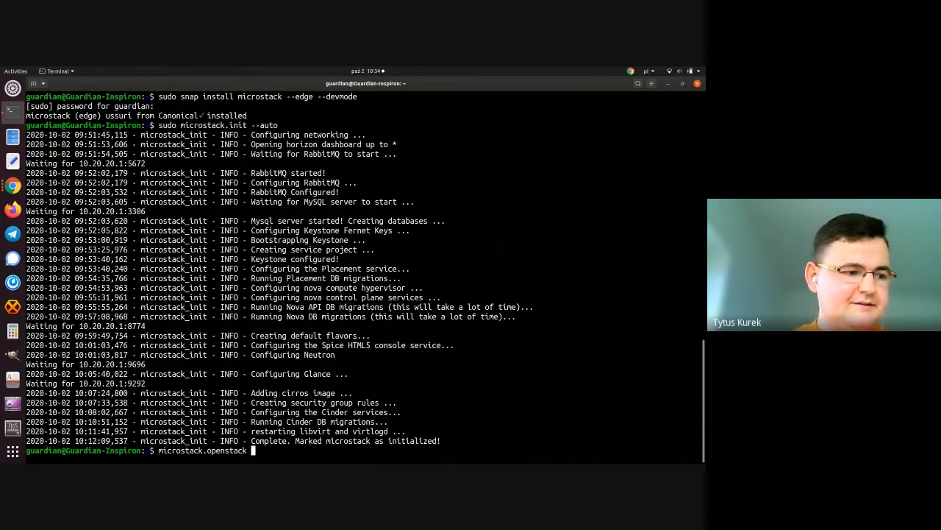
pyautogui.write('catalog')
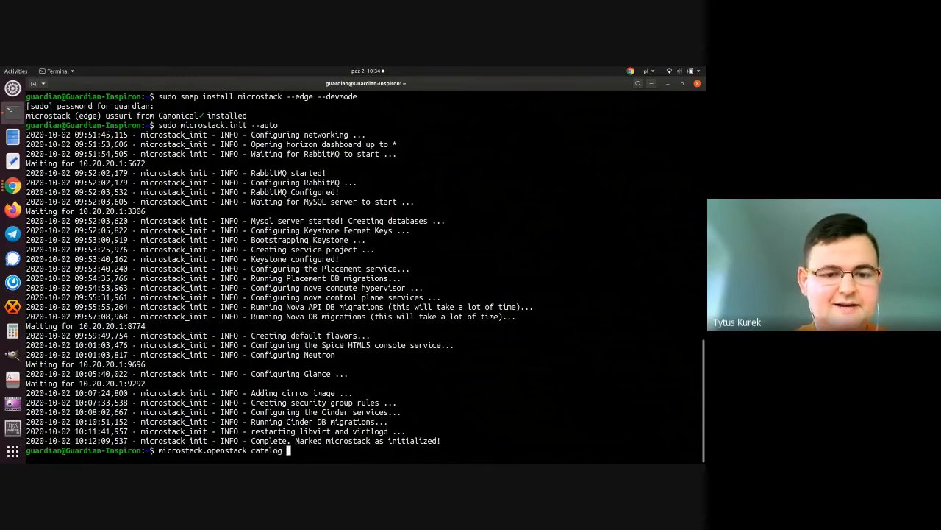
pyautogui.write('list')
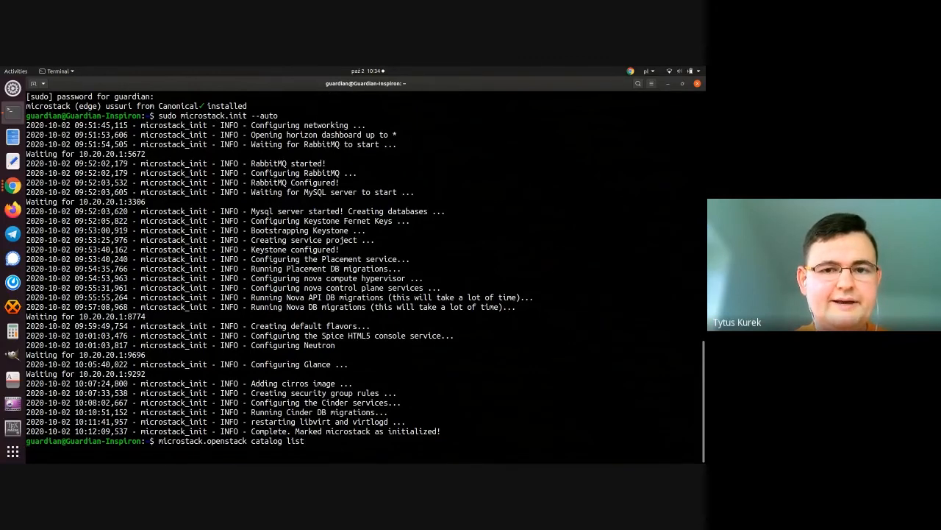
pyautogui.press('Return')
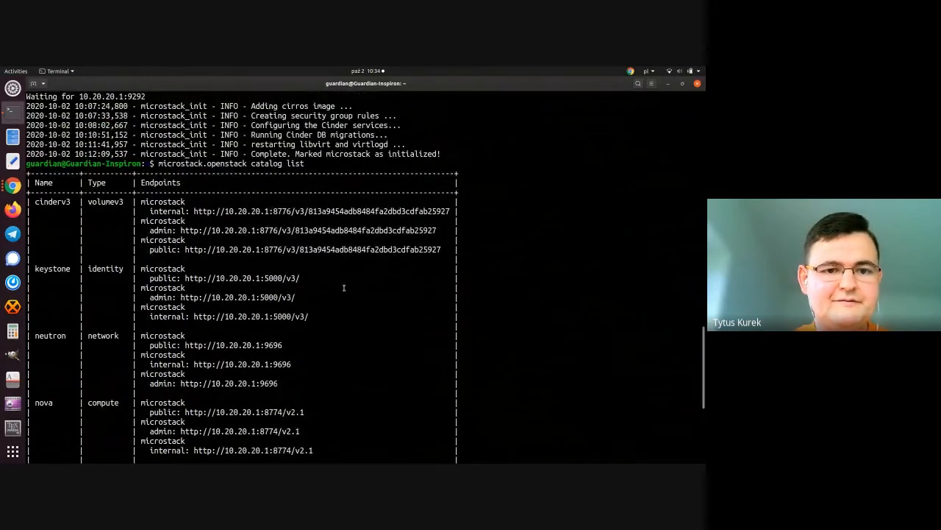
pyautogui.scroll(-3)
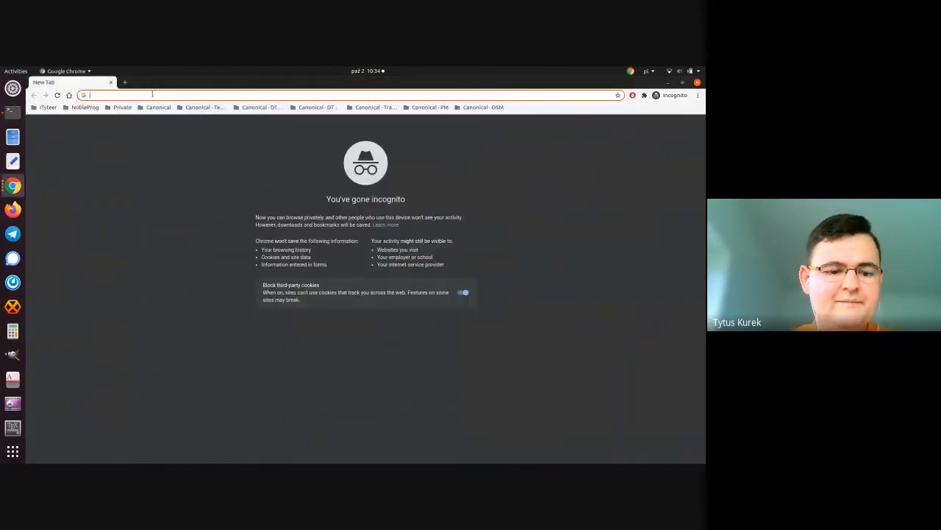
# - Sign in to Horizon at 10.20.20.1 as admin and reach the Compute Overview
pyautogui.write('10.20.20.1/auth/login/?next=/')
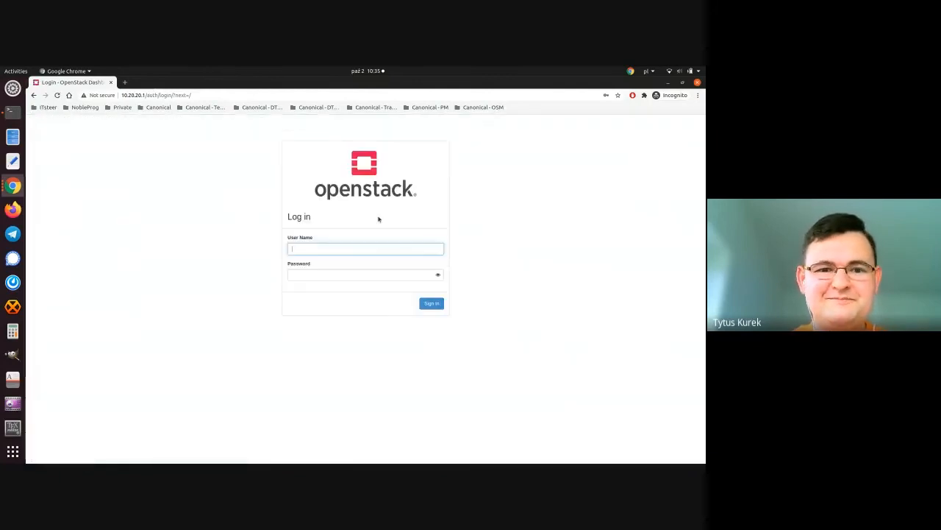
pyautogui.write('admin')
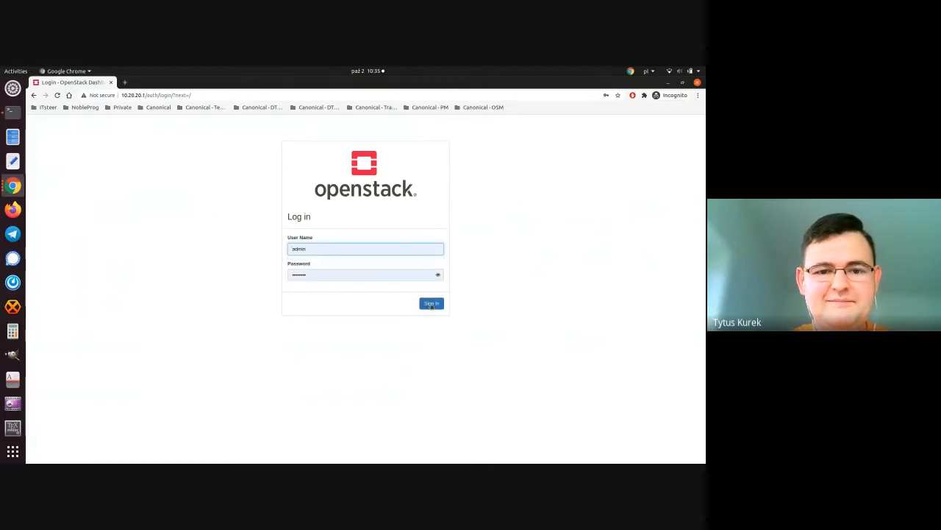
pyautogui.click(431, 303)
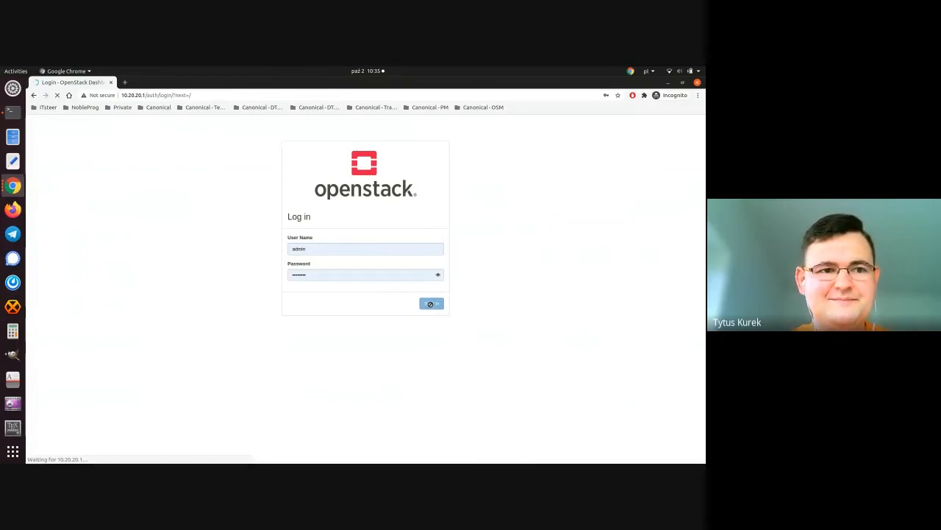
pyautogui.click(432, 303)
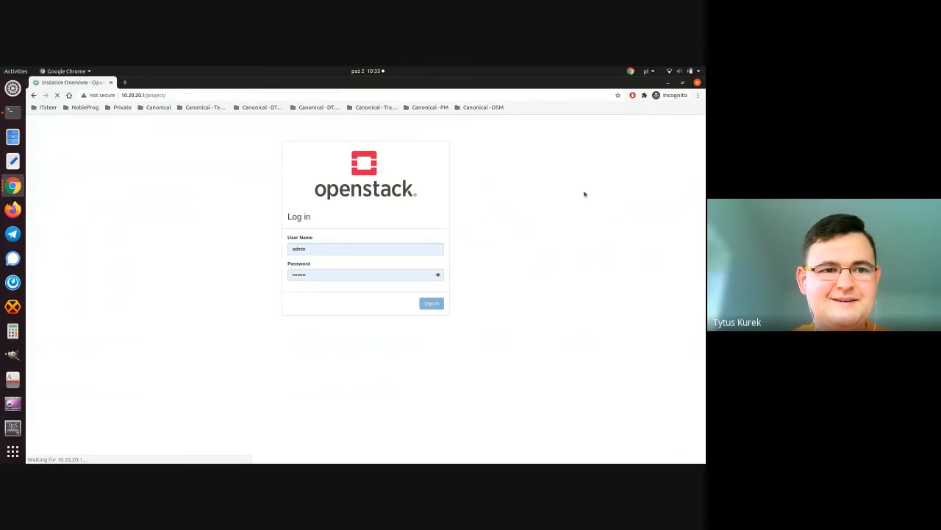
pyautogui.click(431, 303)
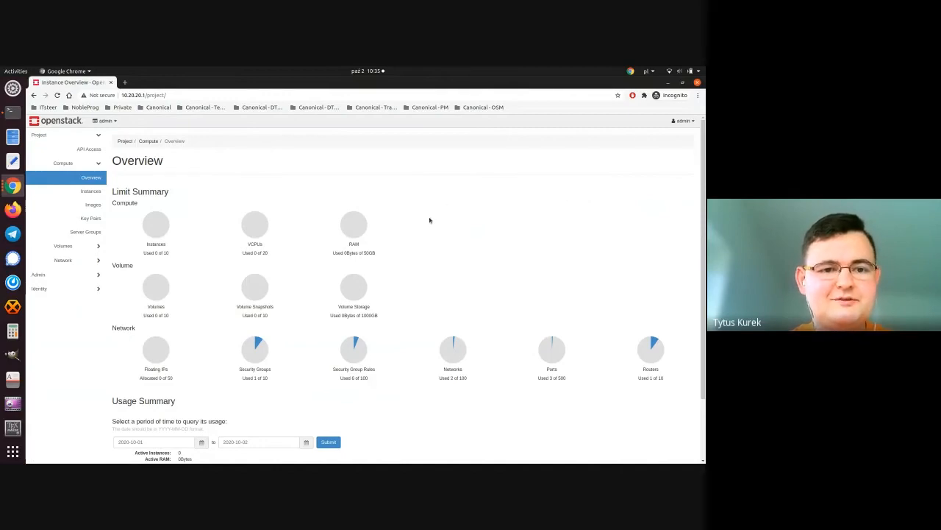
pyautogui.moveTo(436, 224)
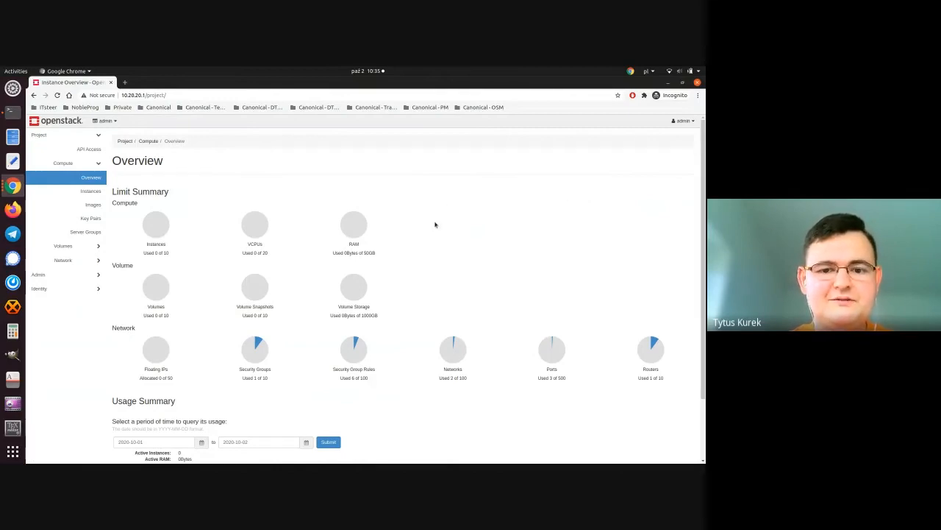
pyautogui.moveTo(400, 253)
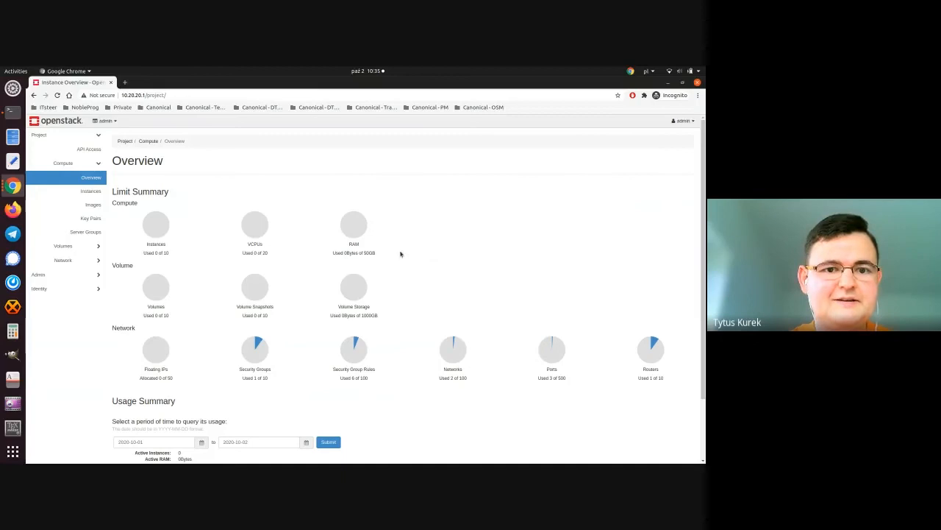
pyautogui.moveTo(388, 253)
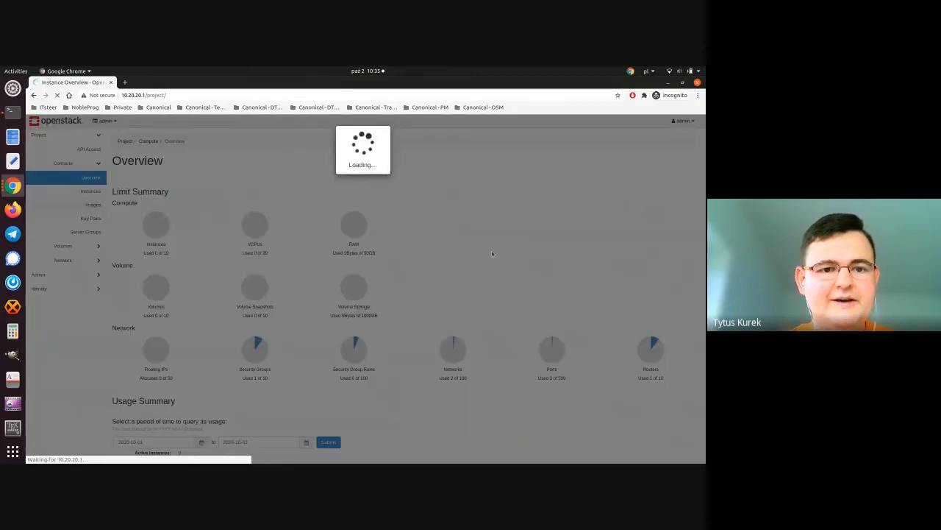
# - View the Compute Images page listing the active public QCOW2 cirros image
pyautogui.click(91, 204)
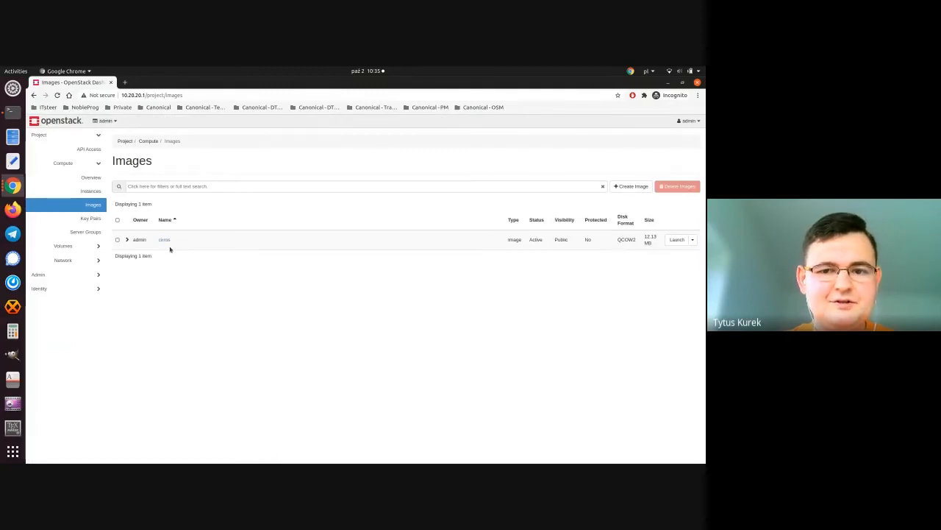
pyautogui.moveTo(586, 174)
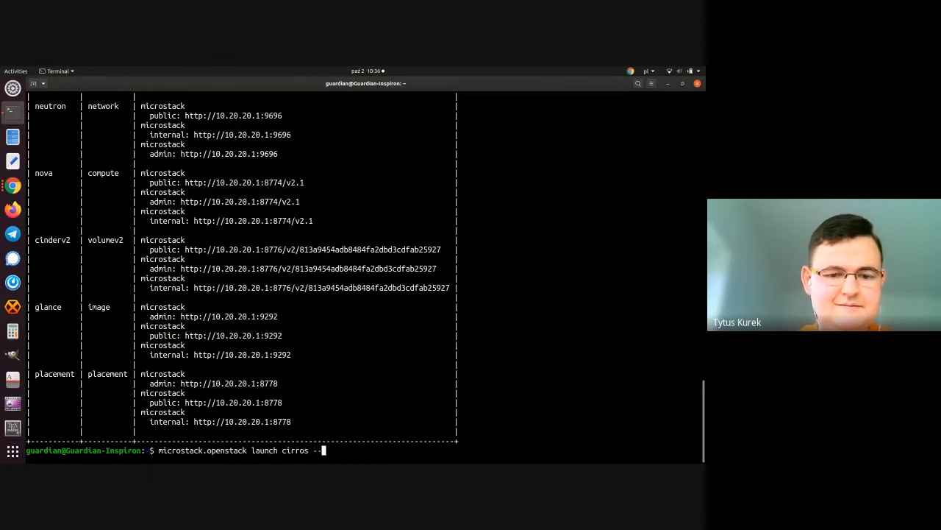
# - Run microstack.launch cirros --name test to create an SSH key and start the server
pyautogui.write('--name test')
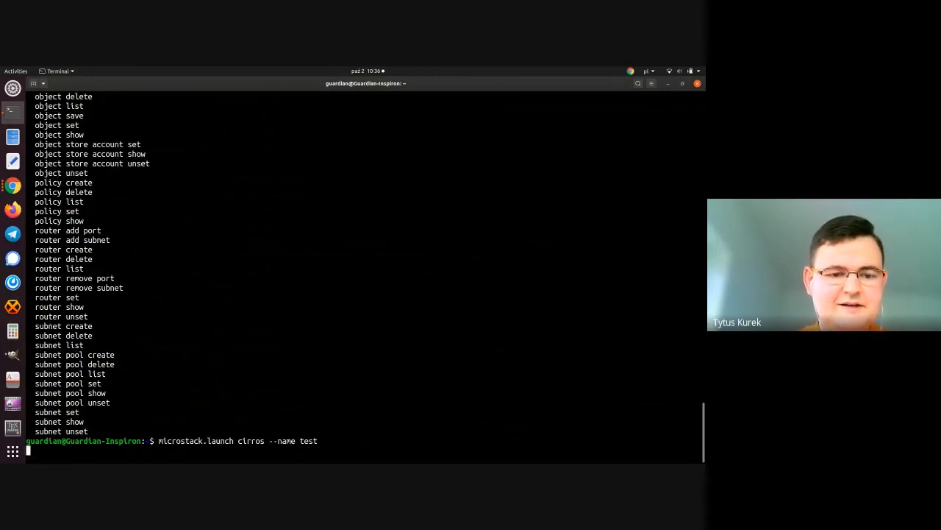
pyautogui.press('Return')
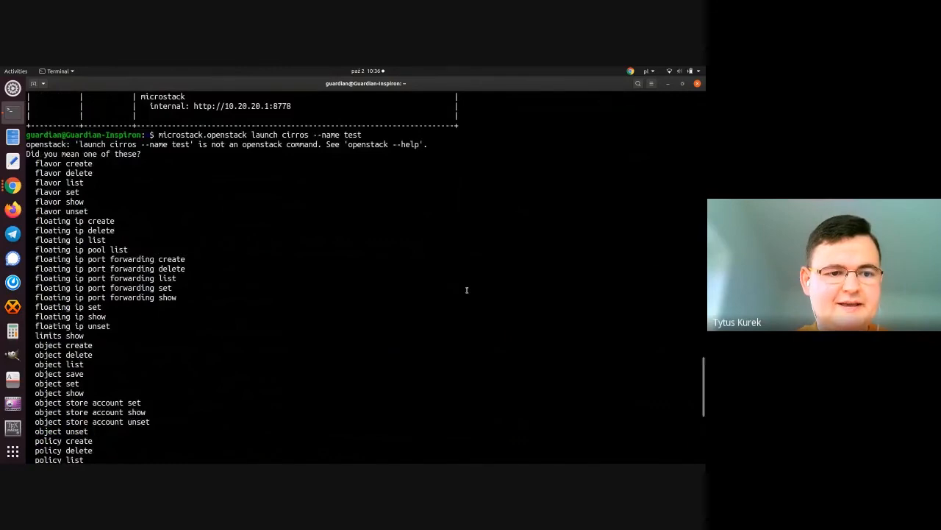
pyautogui.press('Return')
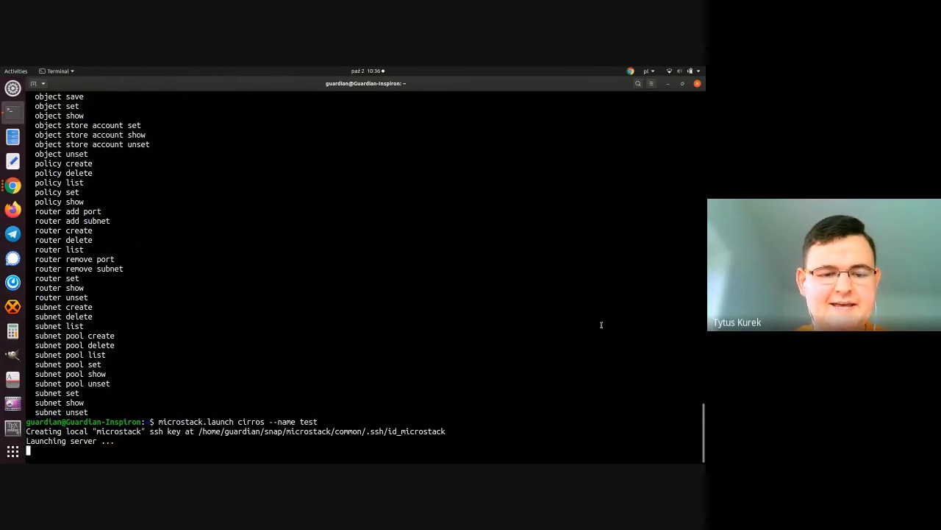
pyautogui.moveTo(676, 111)
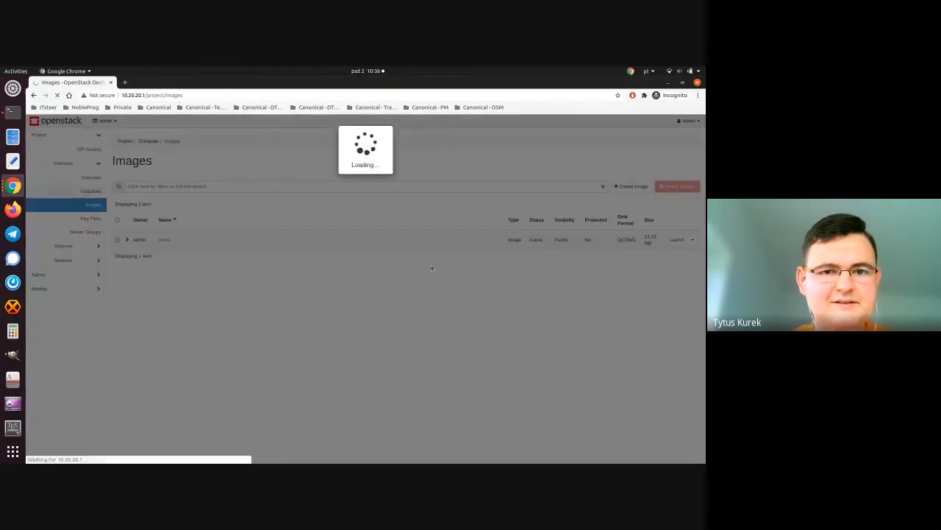
pyautogui.moveTo(624, 318)
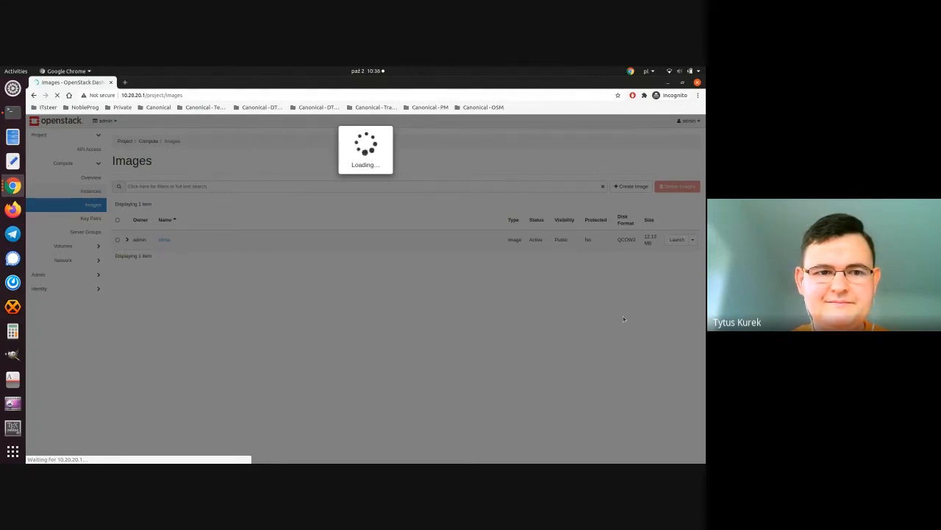
# - Show the Compute Instances list and refresh until the test instance appears
pyautogui.click(91, 191)
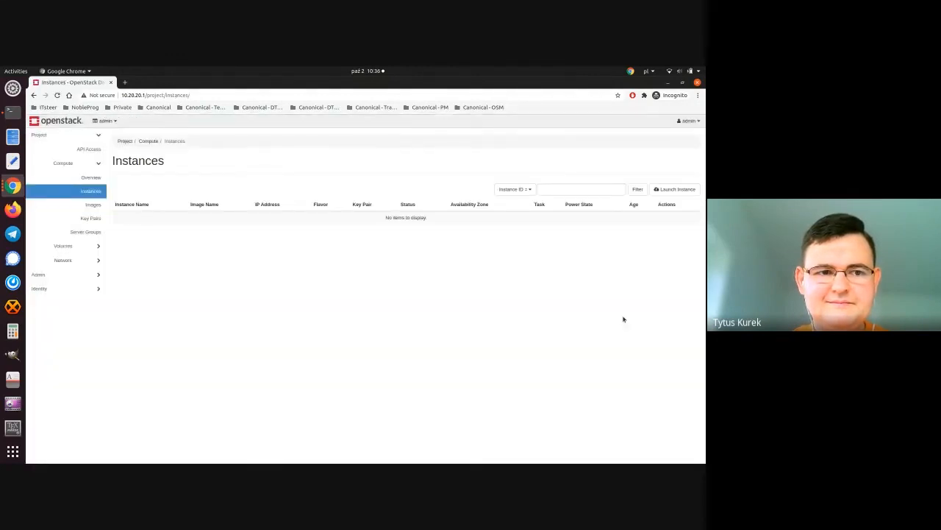
pyautogui.moveTo(579, 311)
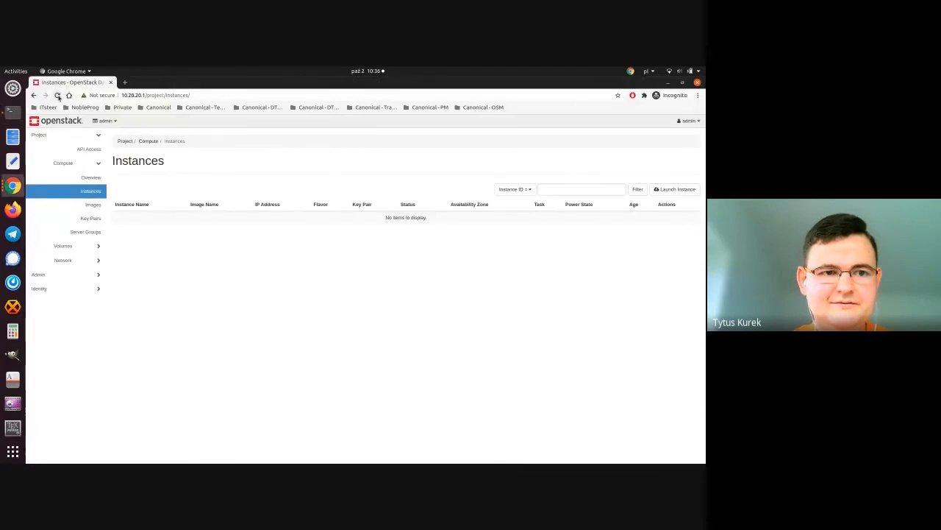
pyautogui.click(59, 94)
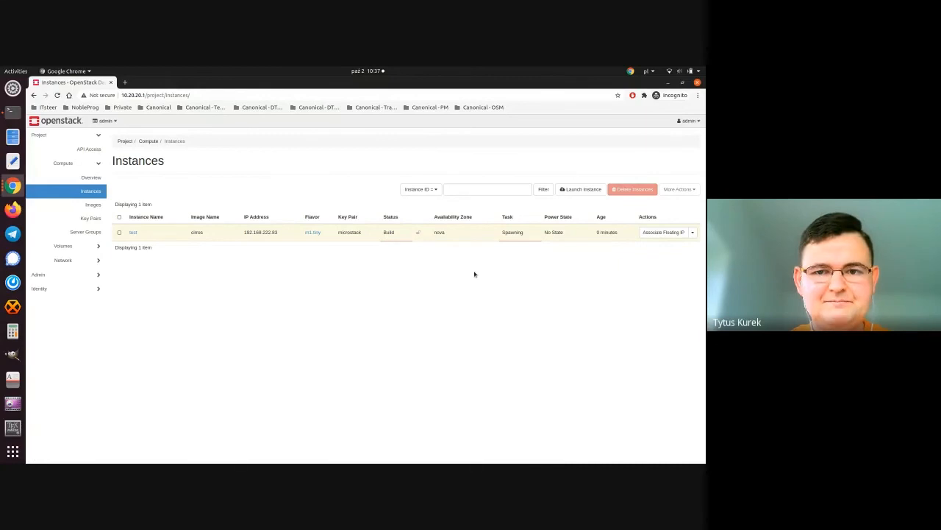
pyautogui.moveTo(641, 156)
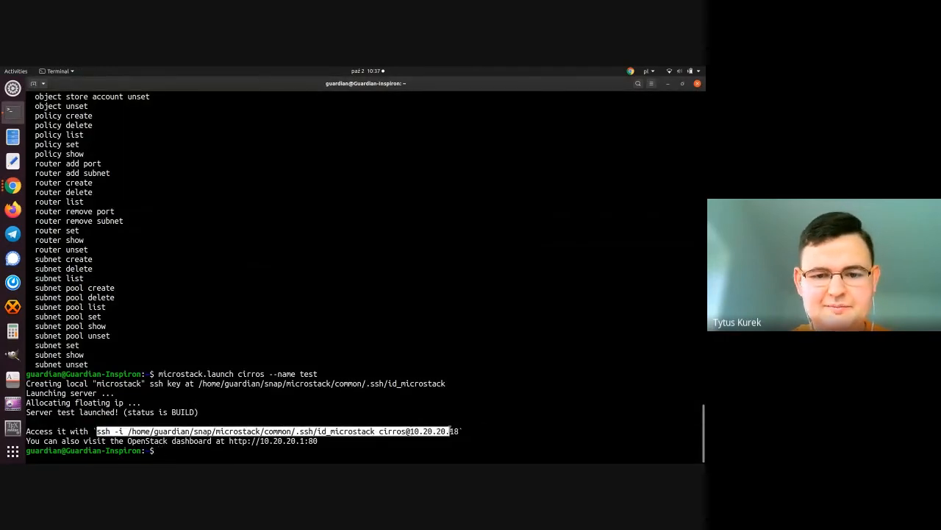
pyautogui.write('ssh -i /home/guardian/snap/microstack/common/.ssh/id_microstack cirros@10.20.20.18')
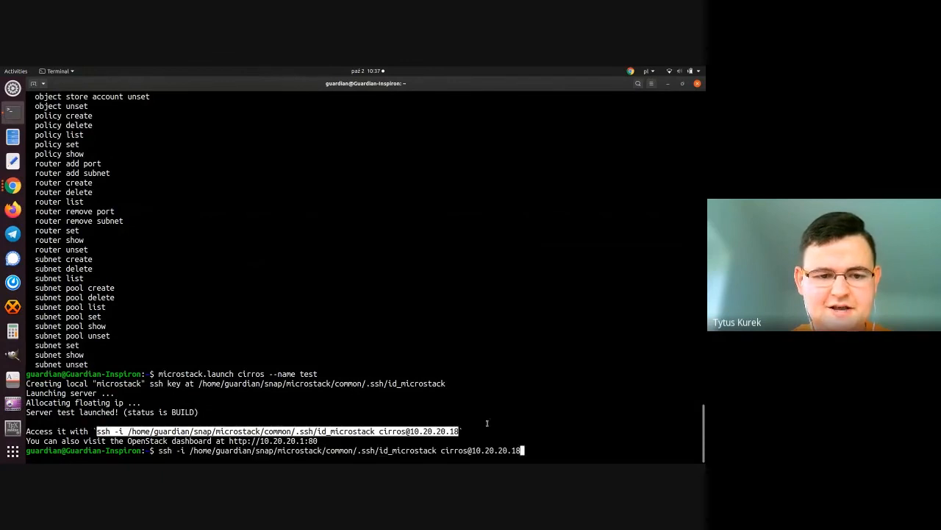
pyautogui.press('Return')
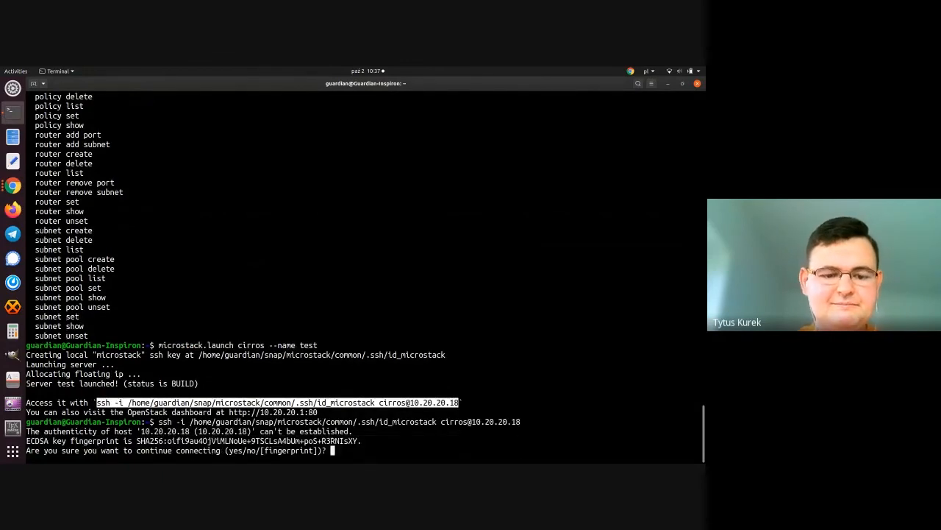
pyautogui.write('yes')
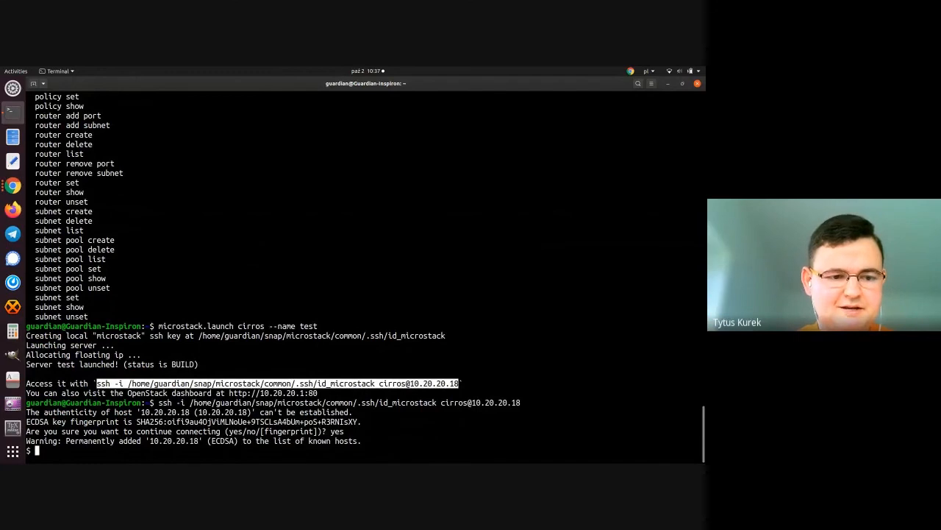
pyautogui.write('uptime')
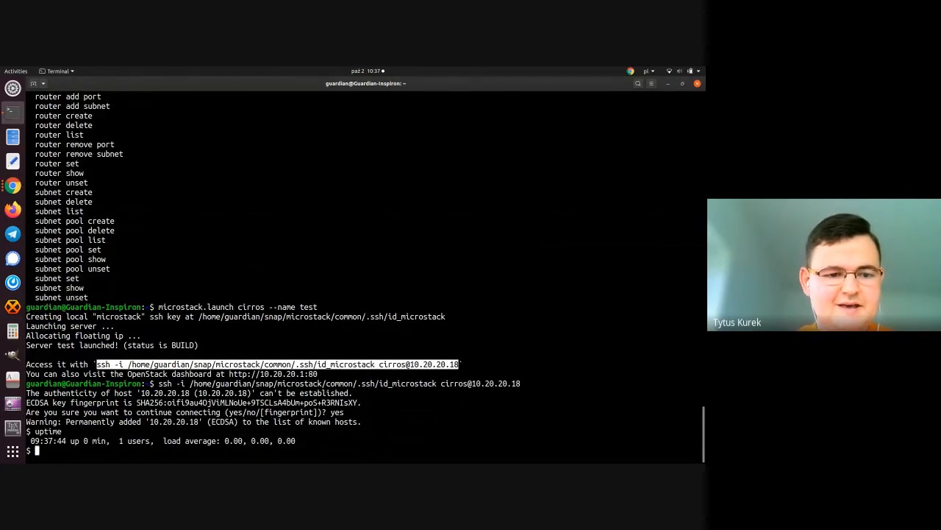
pyautogui.write('exitConnection to 10.20.20.18 closed.')
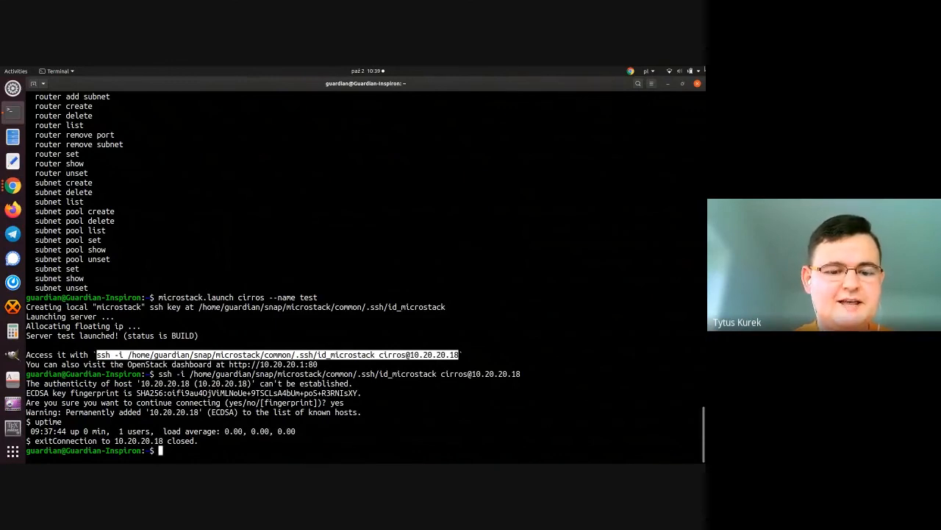
# - Run sudo snap remove microstack, then switch to the closing presentation slide
pyautogui.write('sudo snap')
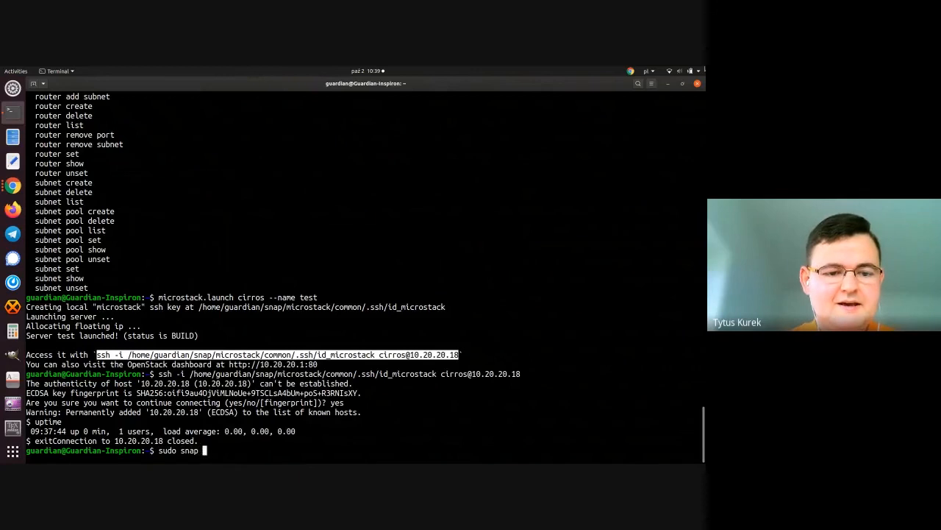
pyautogui.write('remove microsta')
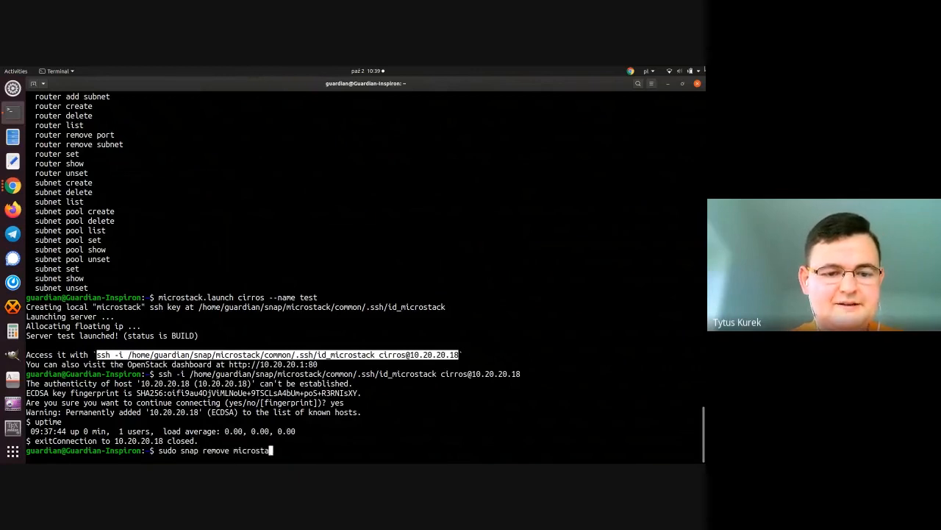
pyautogui.press('Return')
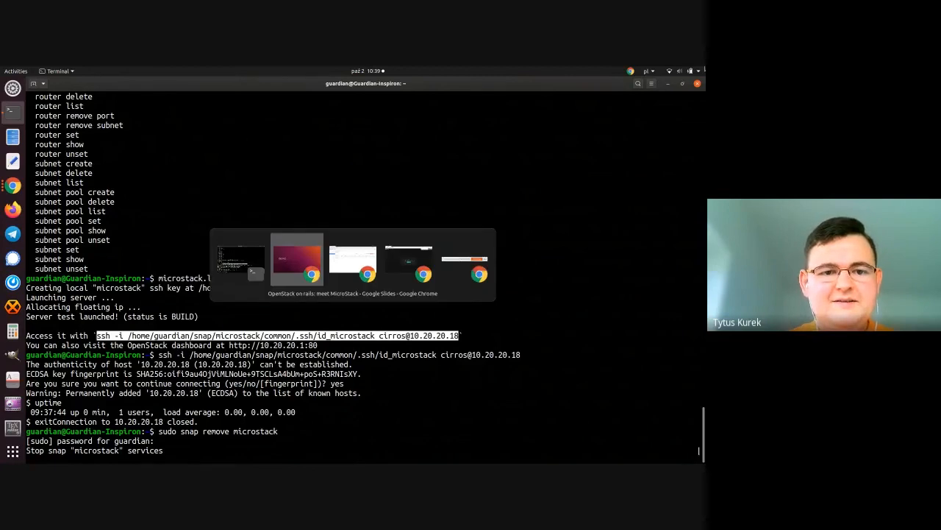
pyautogui.click(297, 259)
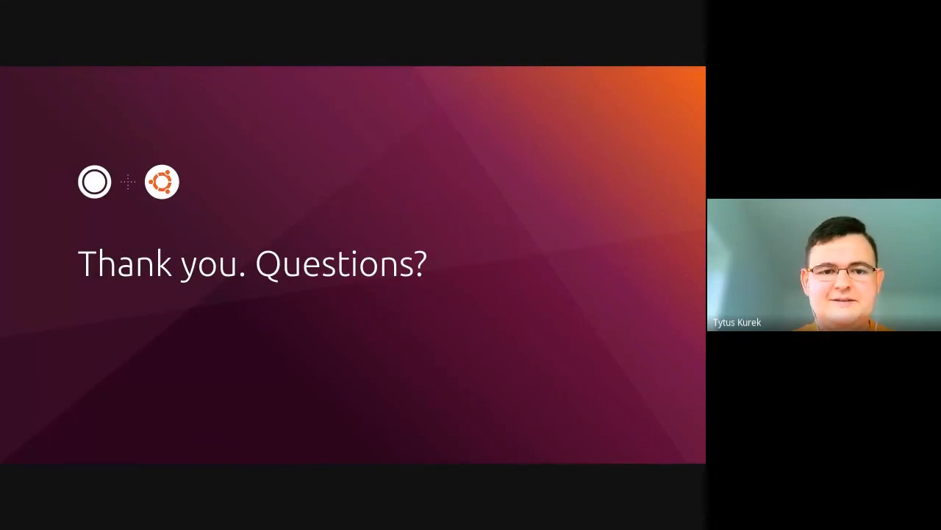